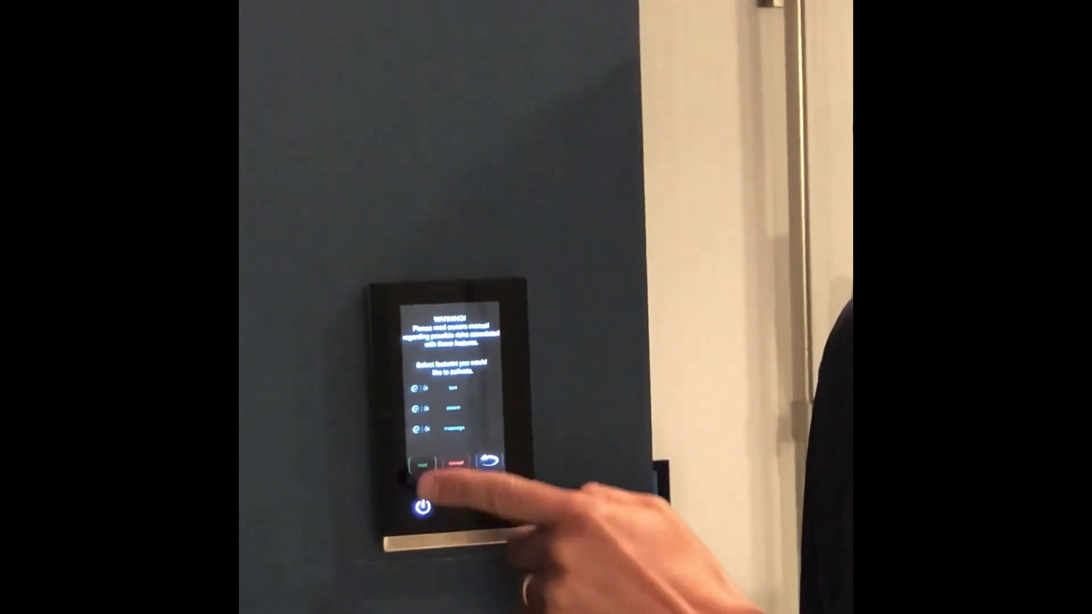
Step: Confirm the feature selection on the WARNING! screen to complete quick-start setup
click(425, 465)
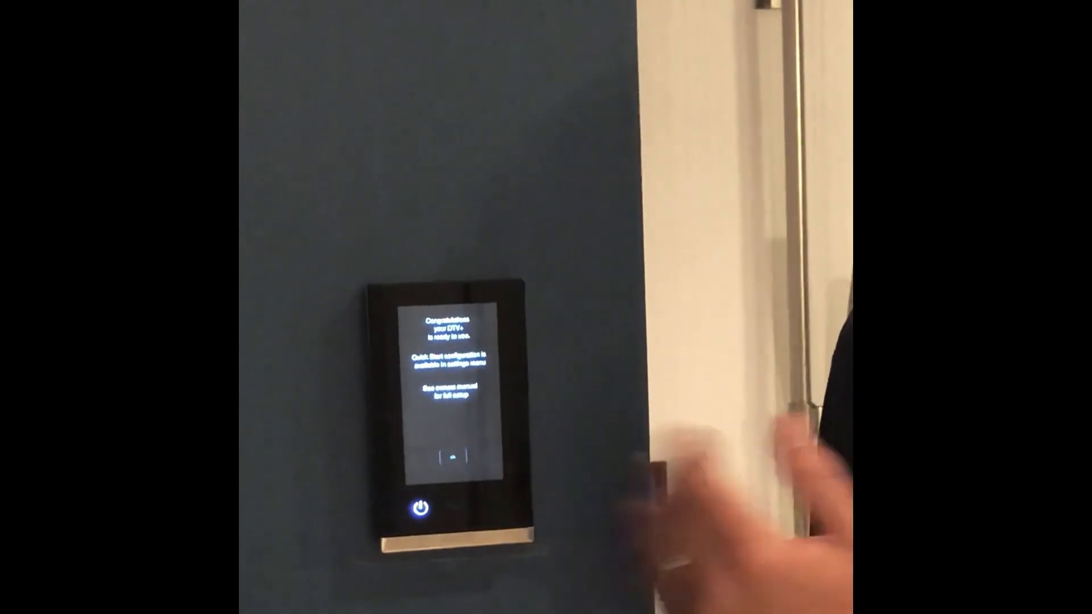